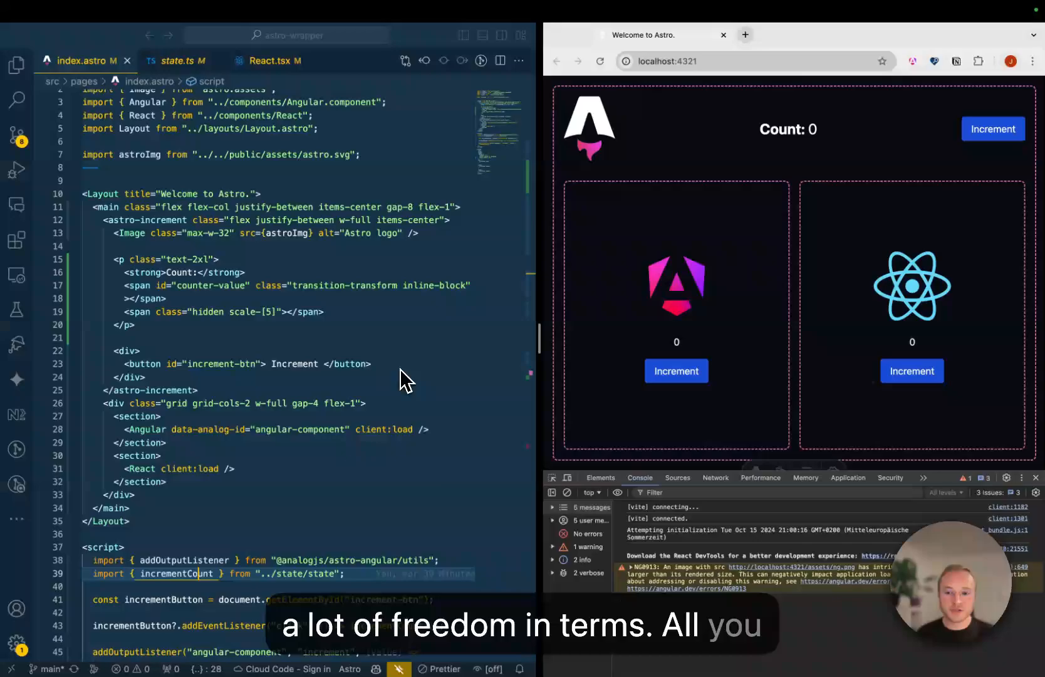
Open astro.config.mjs to view its tailwind, react and analogjs-angular integrations.
key(cmd+e)
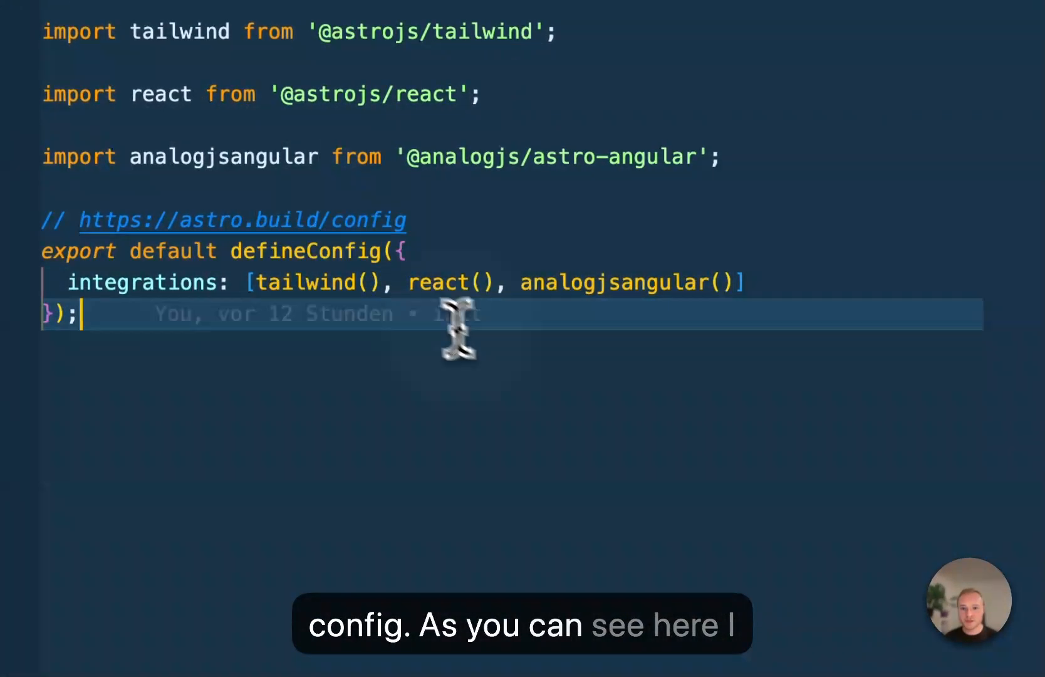
mouse_move(546, 287)
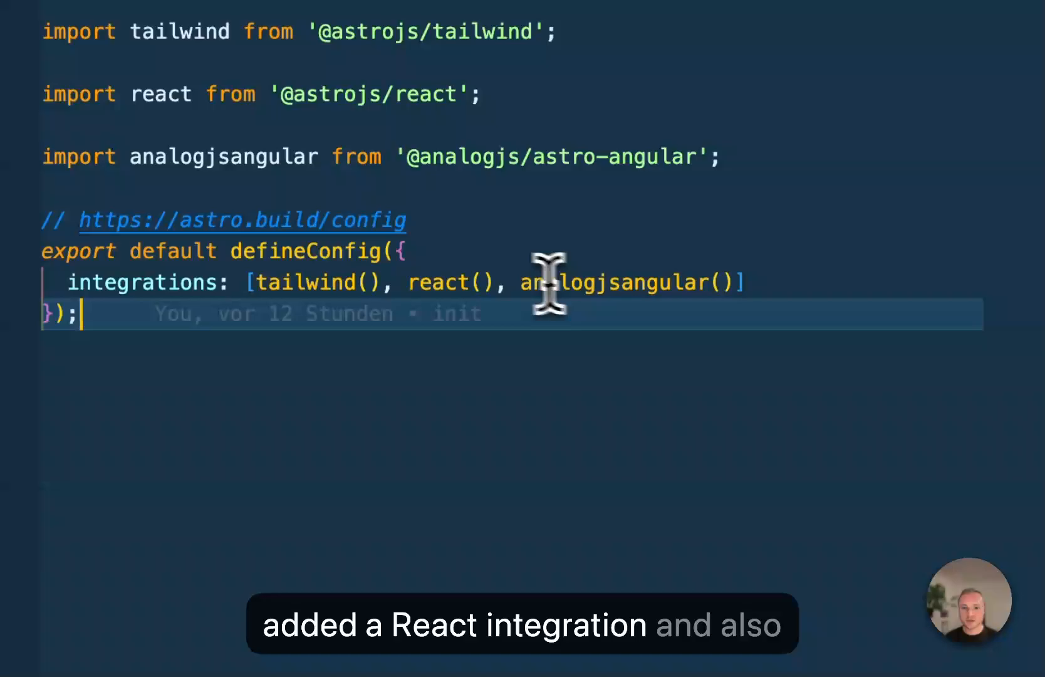
mouse_move(680, 389)
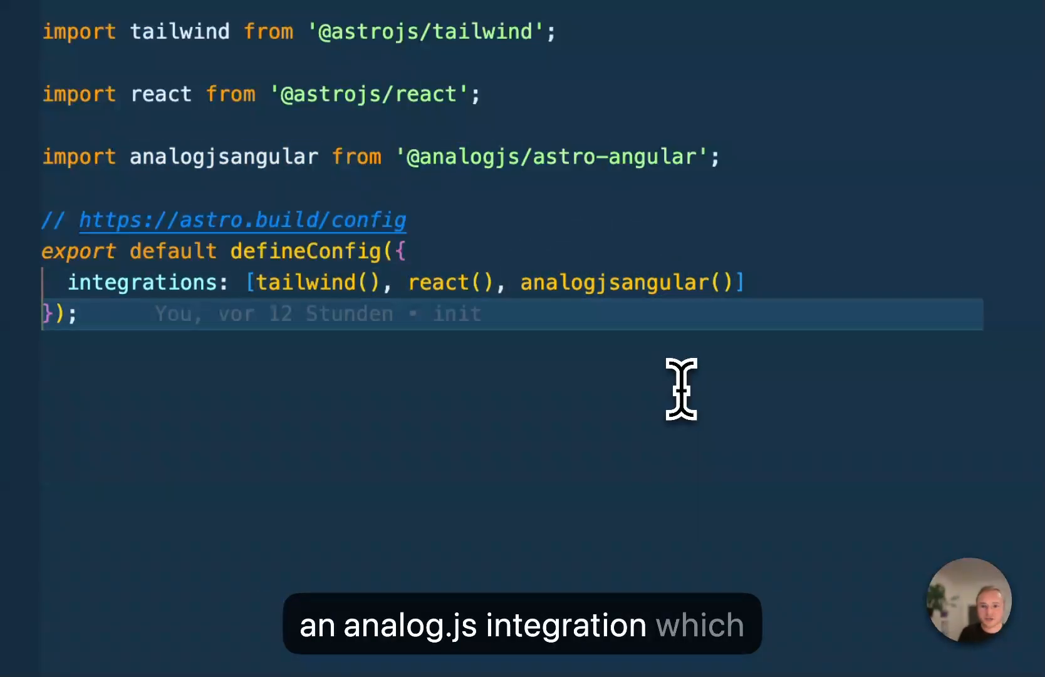
mouse_move(552, 156)
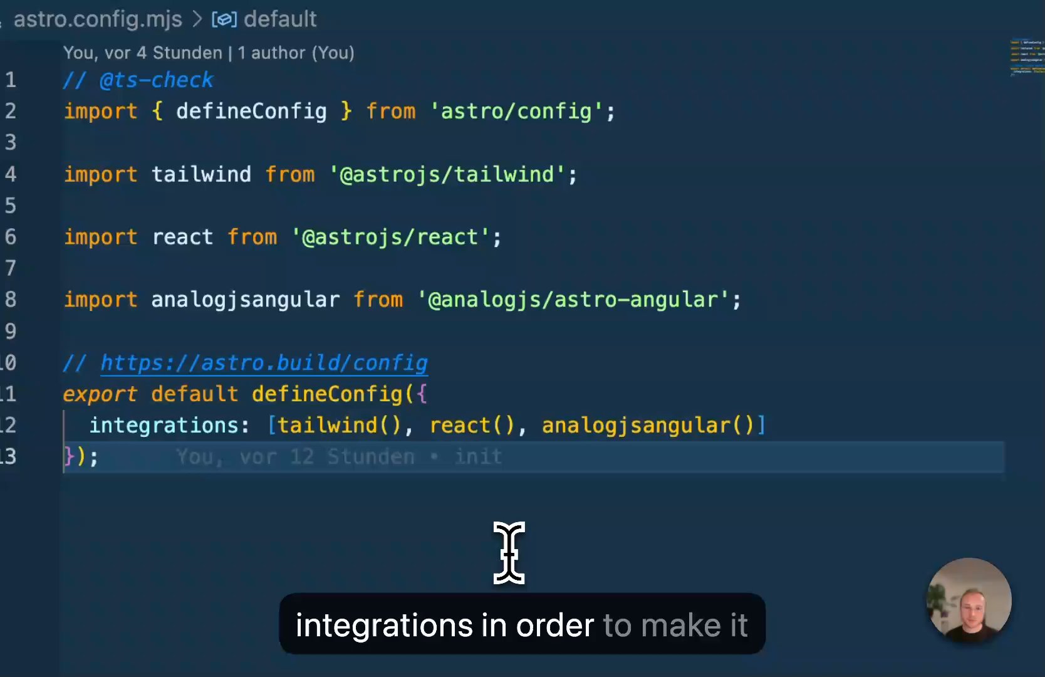
Switch back to index.astro, where Angular and React components each use client:load.
key(cmd+e)
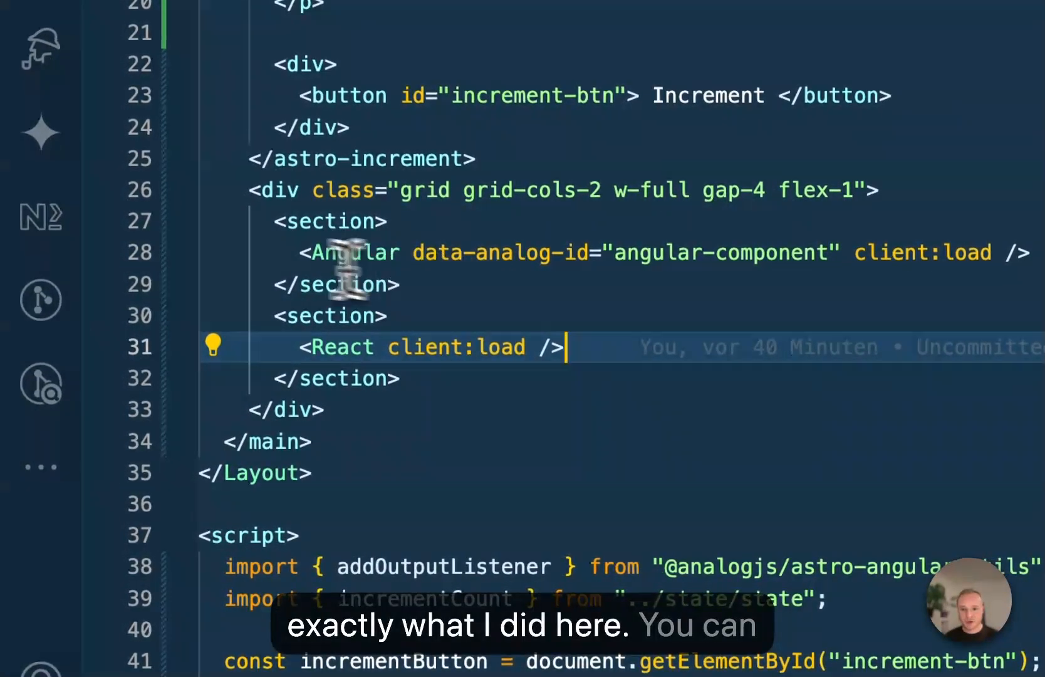
View the React.tsx counter that reads and increments the shared count store.
scroll(down, 3)
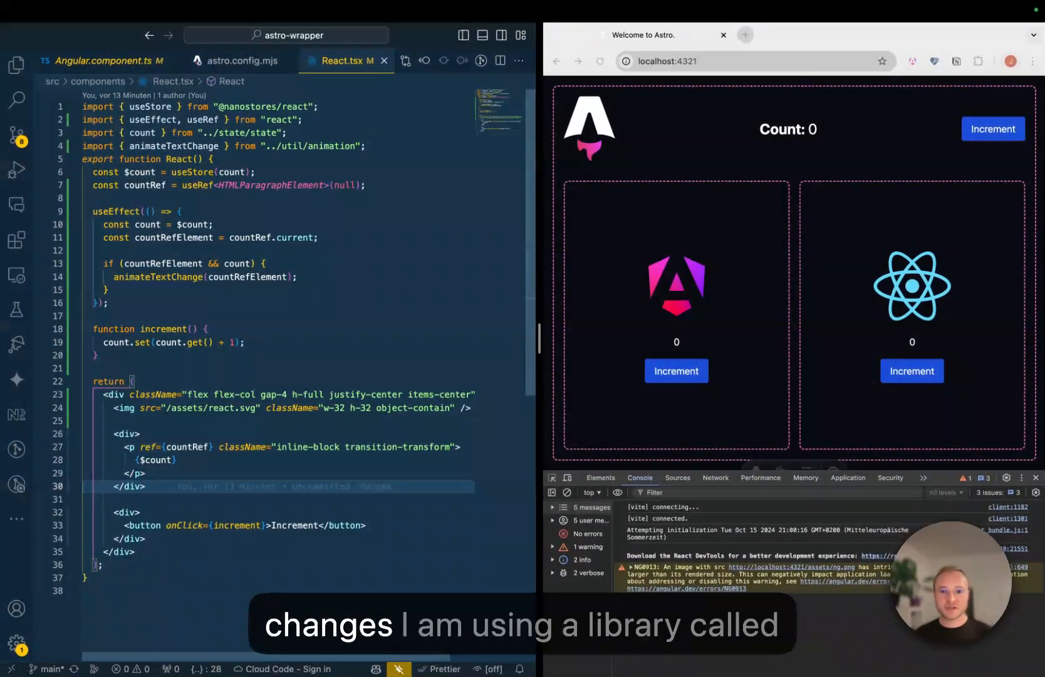
click(346, 60)
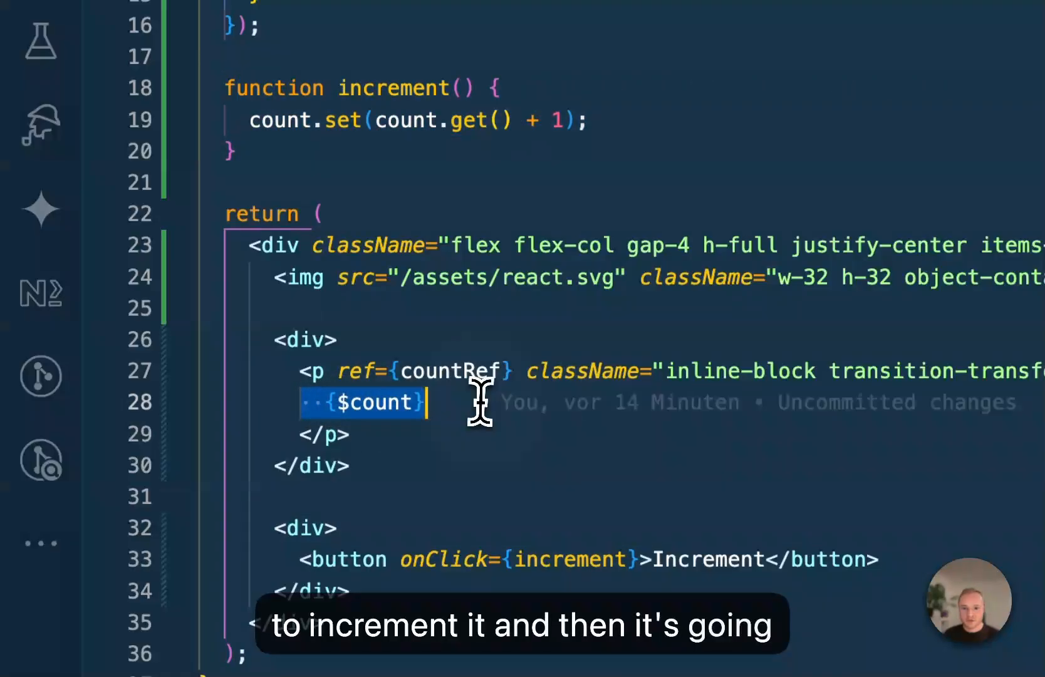
Switch to Angular.component.ts and scroll through its NanoStores service and count signal.
key(cmd+e)
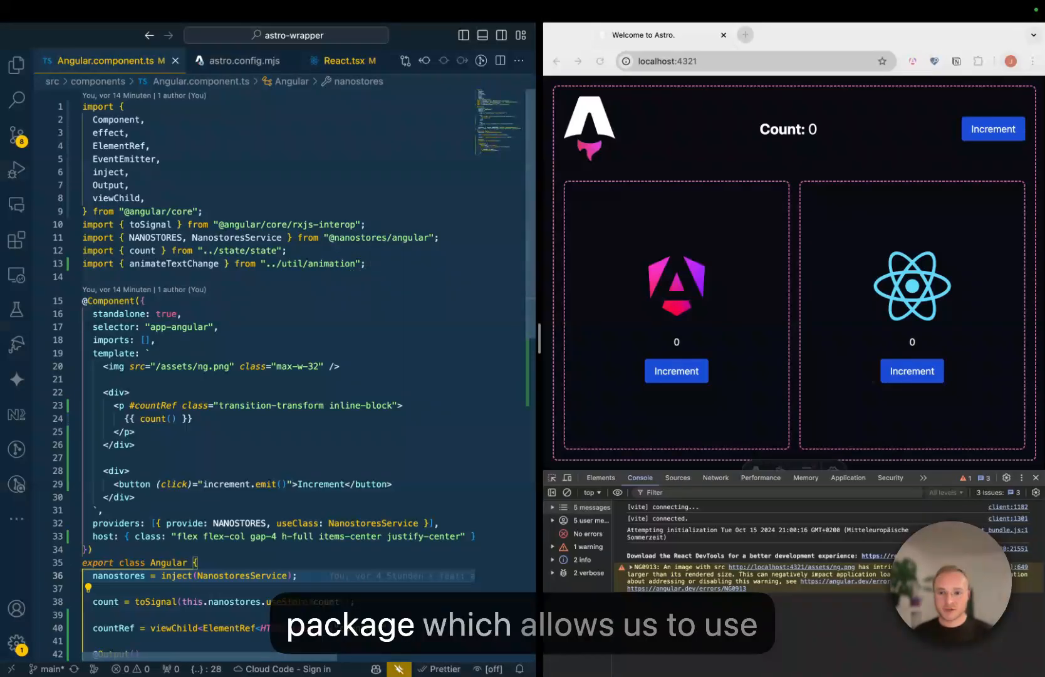
scroll(down, 3)
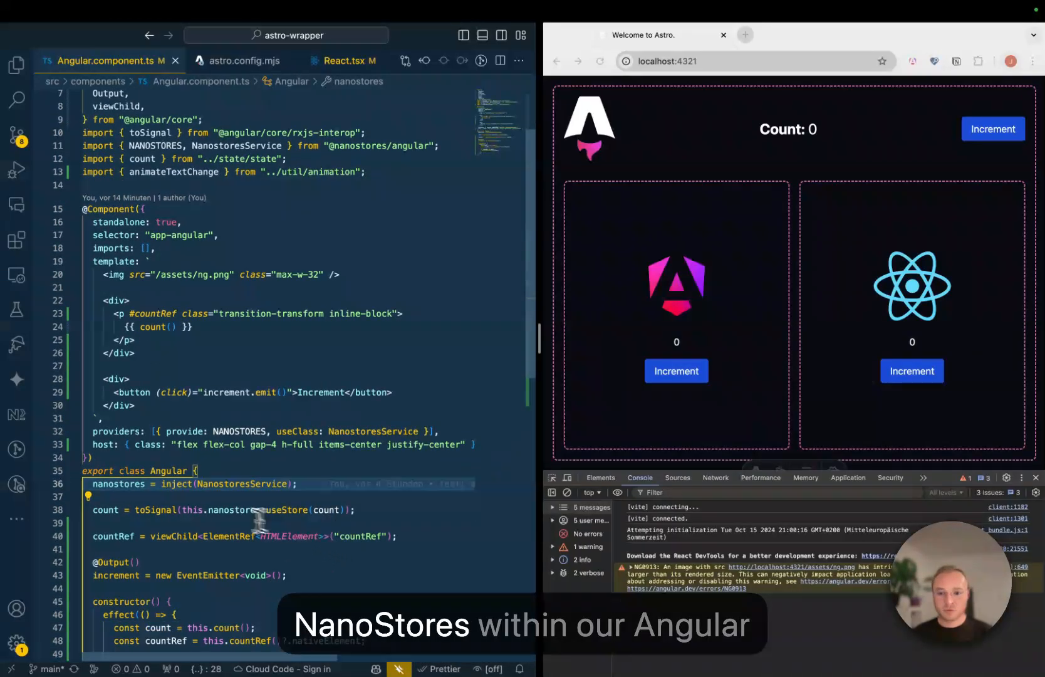